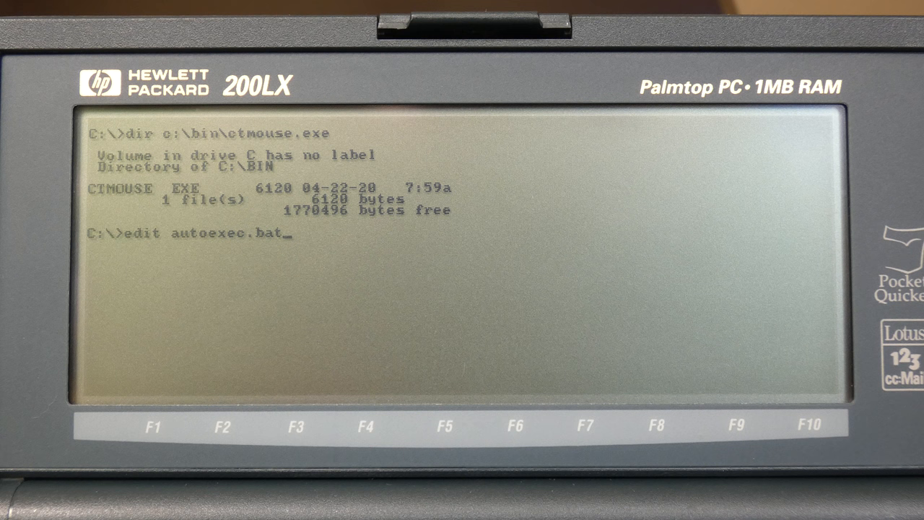
Open AUTOEXEC.BAT in the DOS text editor after confirming CTMOUSE.EXE is in C:\BIN.
key(enter)
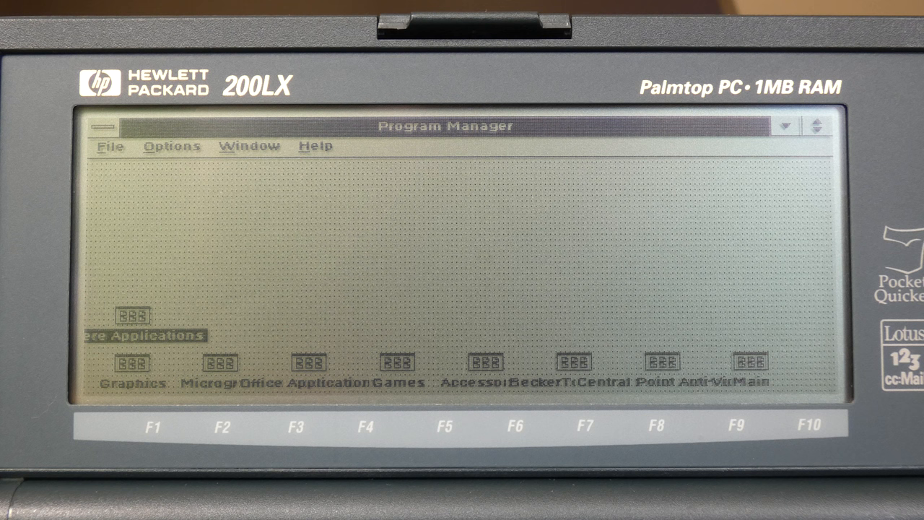
mouse_move(430, 266)
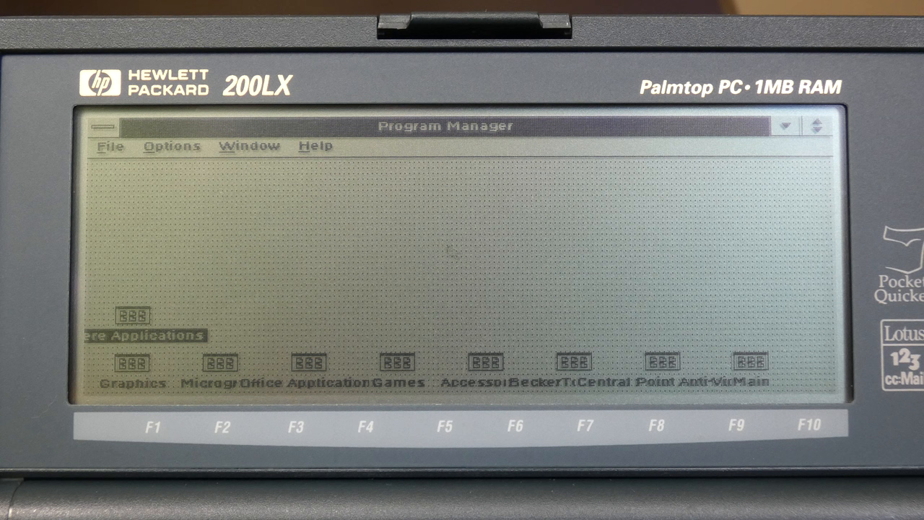
mouse_move(446, 190)
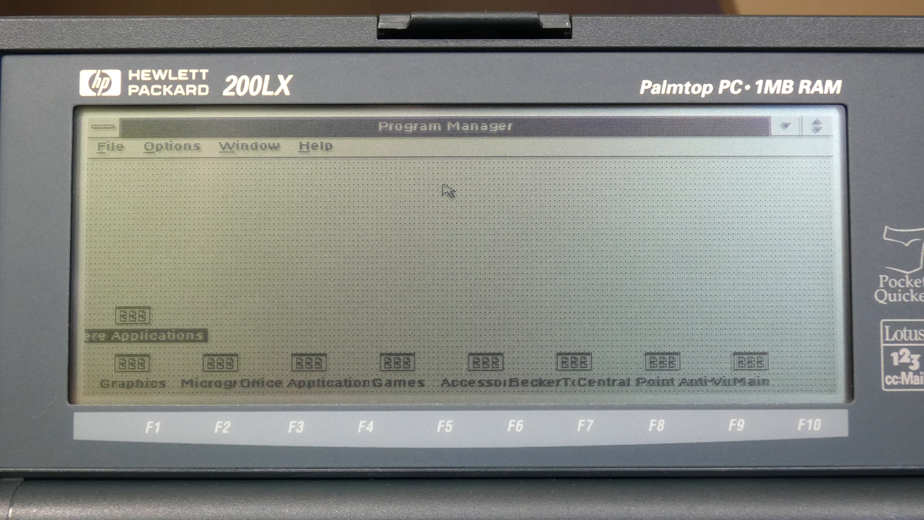